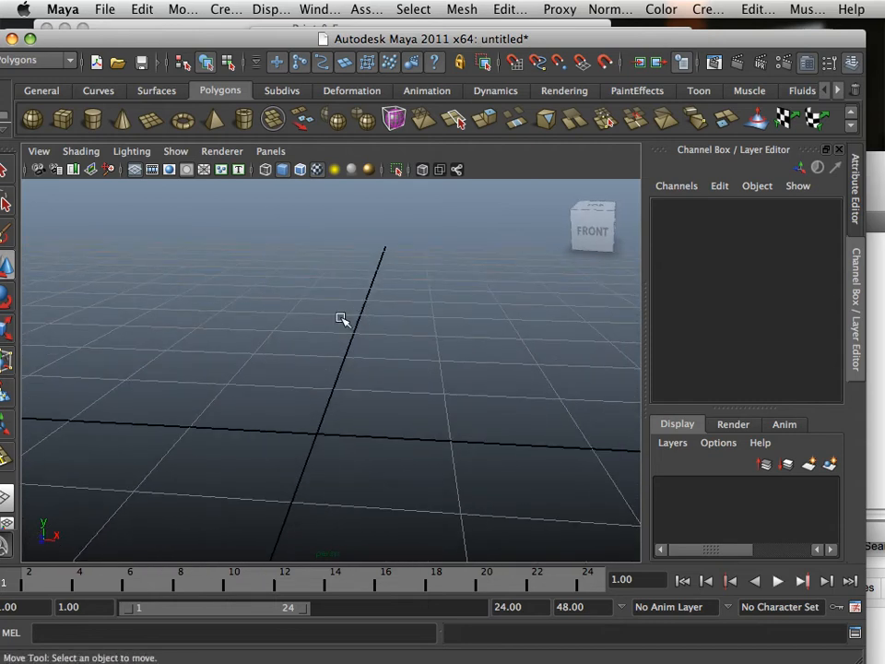
Add a polygon cube and place two duplicates beside it in a row along X.
left_click_drag(343, 319, 376, 336)
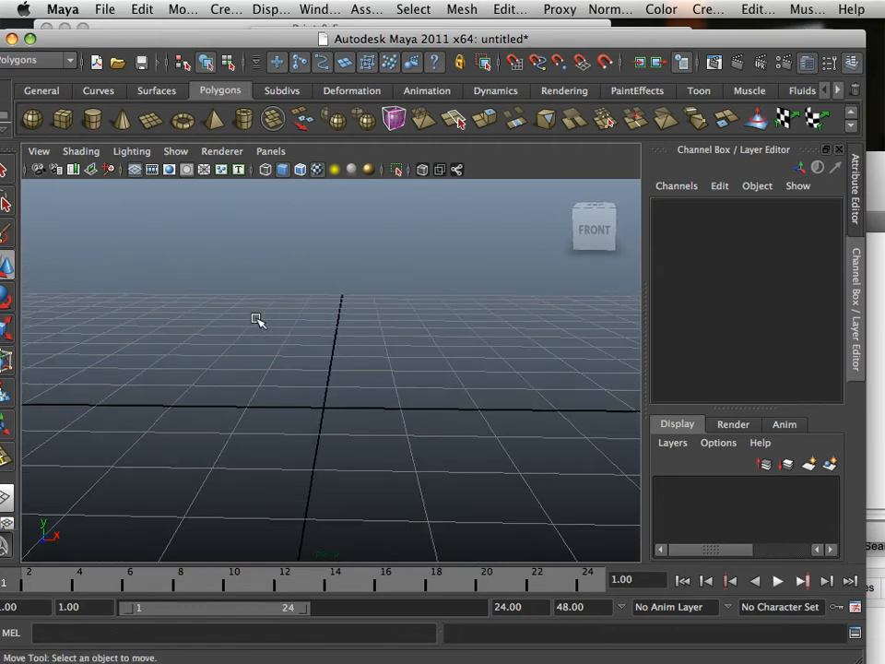
mouse_move(255, 321)
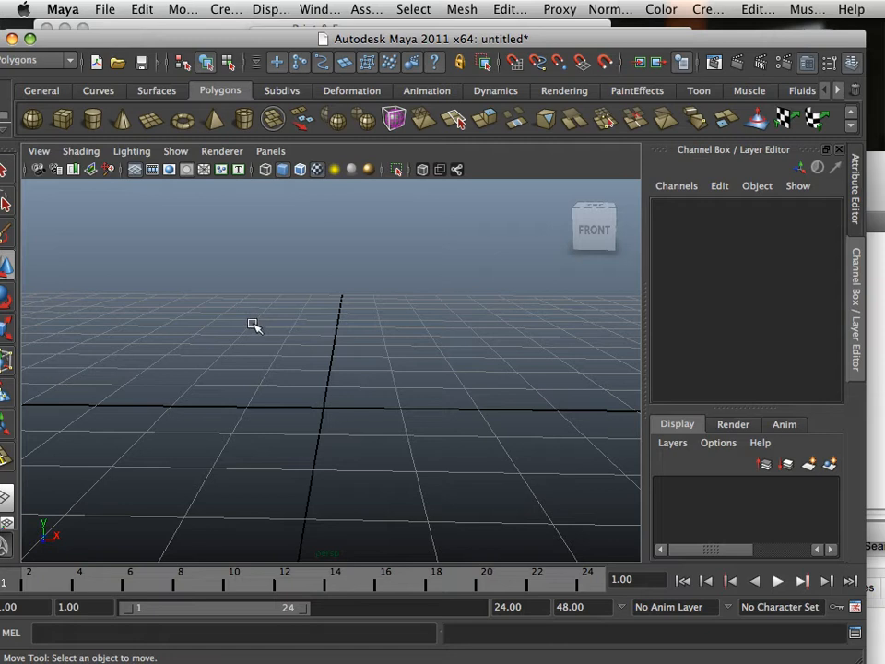
mouse_move(213, 118)
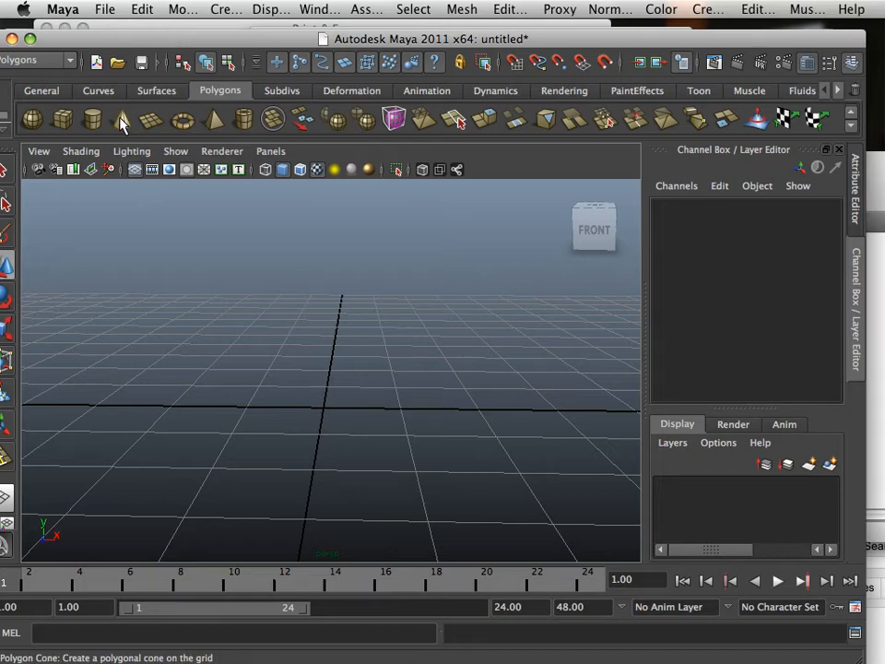
mouse_move(213, 118)
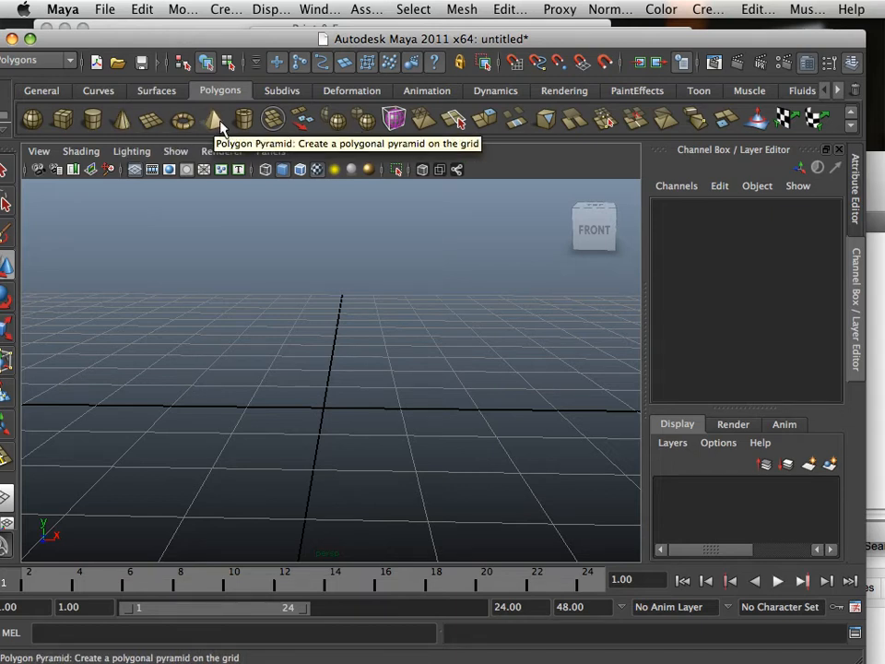
mouse_move(244, 120)
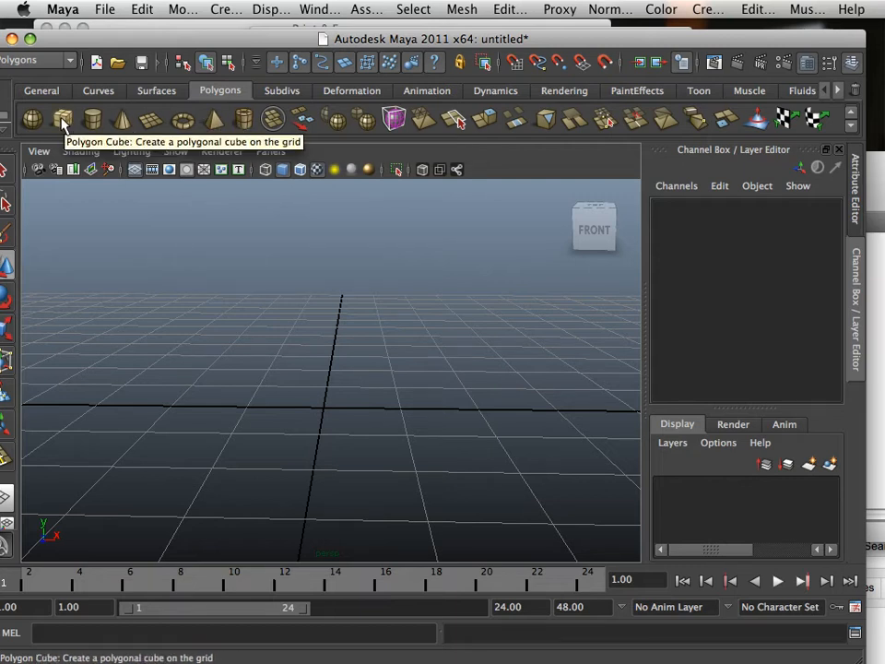
left_click(61, 118)
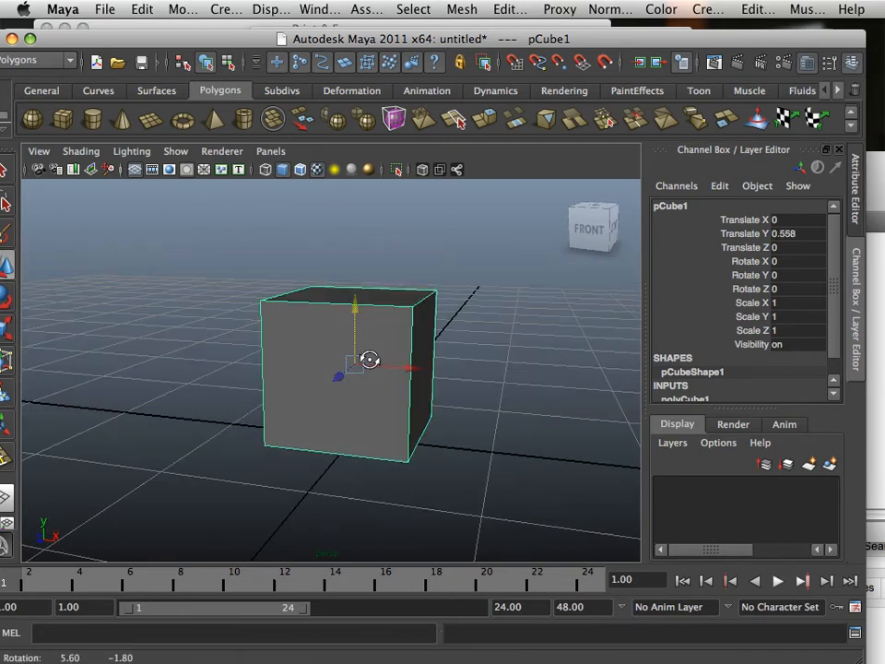
left_click_drag(368, 368, 323, 359)
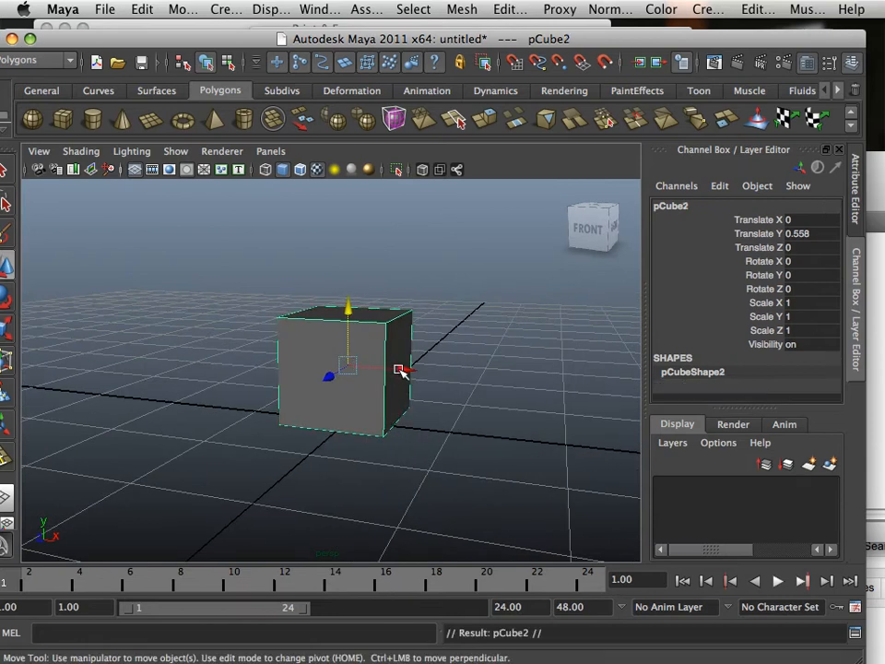
left_click_drag(401, 369, 511, 381)
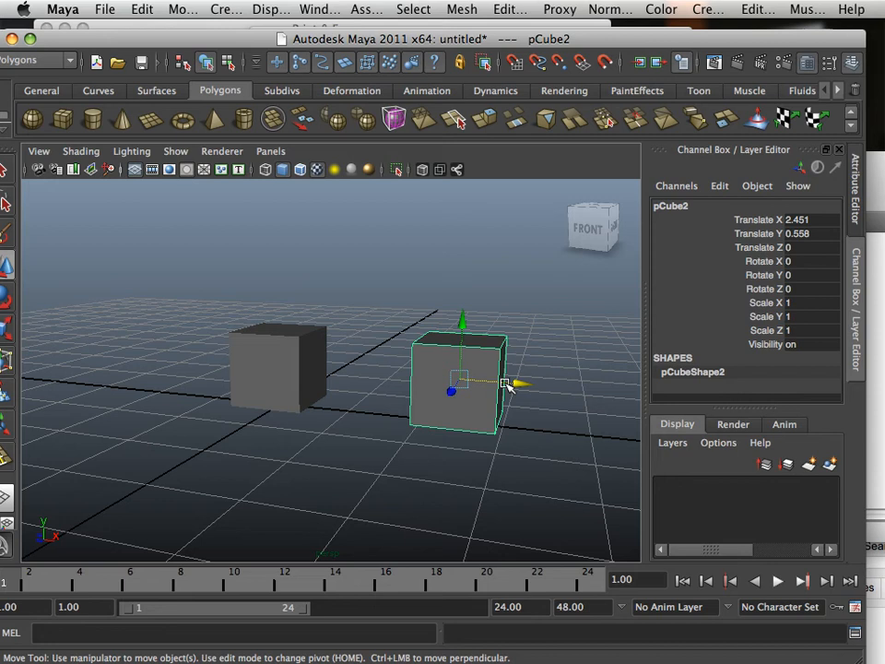
left_click_drag(521, 385, 635, 396)
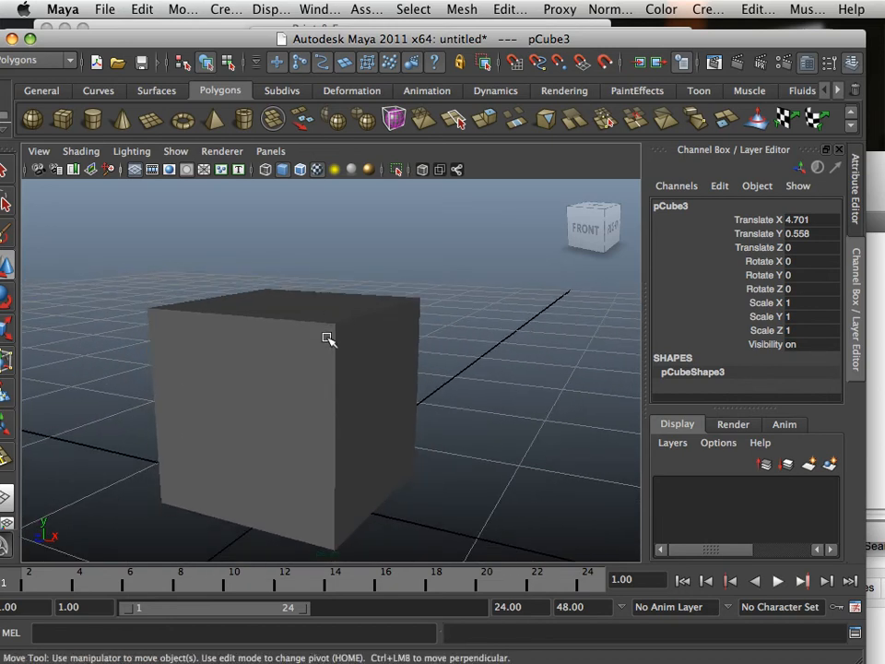
left_click_drag(329, 338, 425, 350)
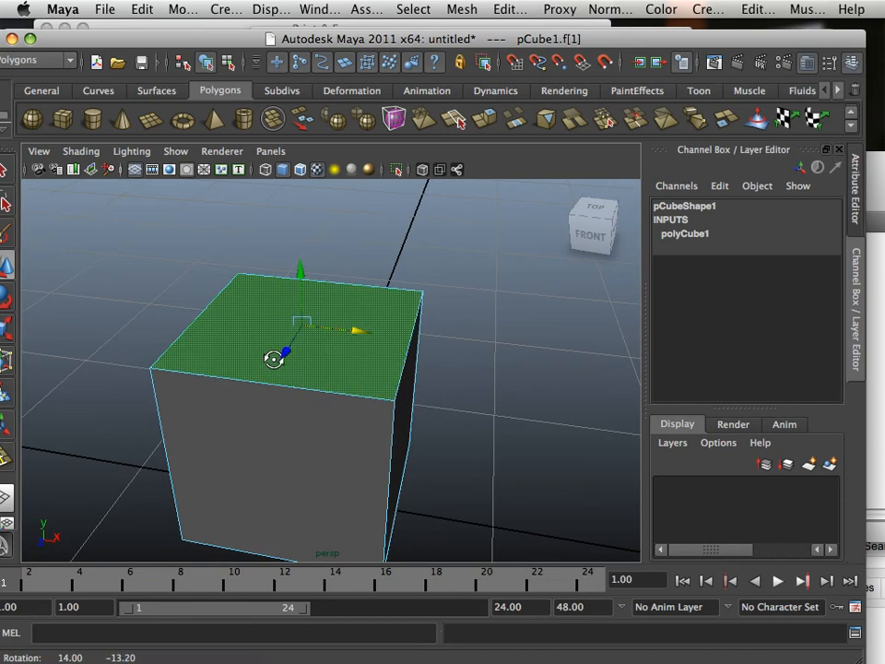
Extrude the first cube's top face inward to form a square rim around its centre.
left_click(452, 168)
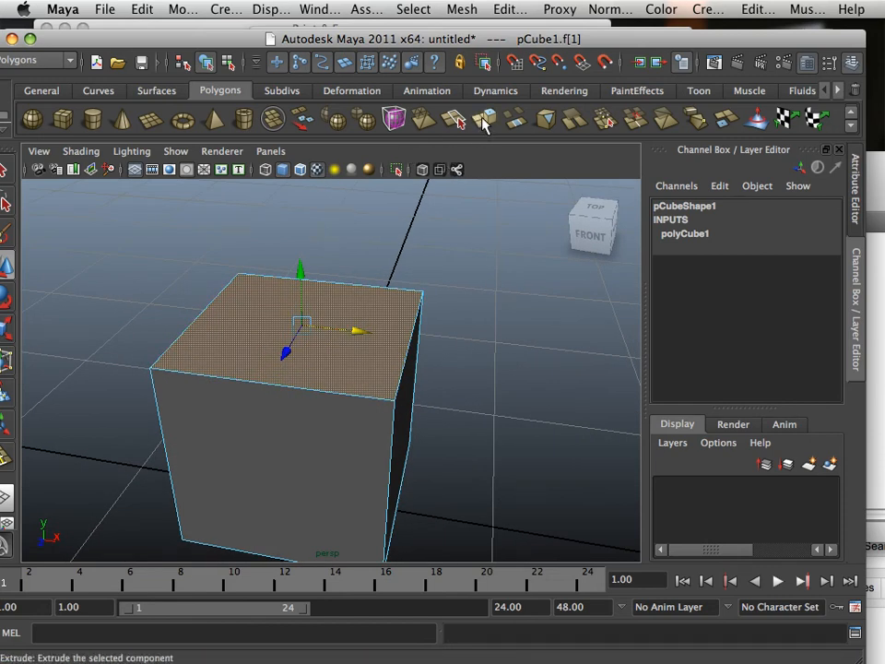
left_click(457, 118)
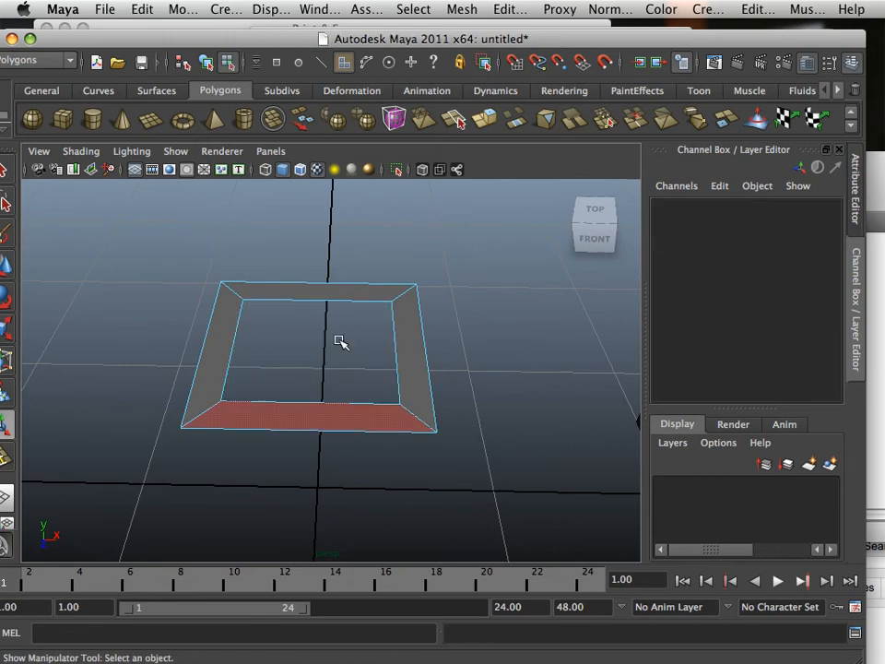
left_click_drag(341, 342, 328, 344)
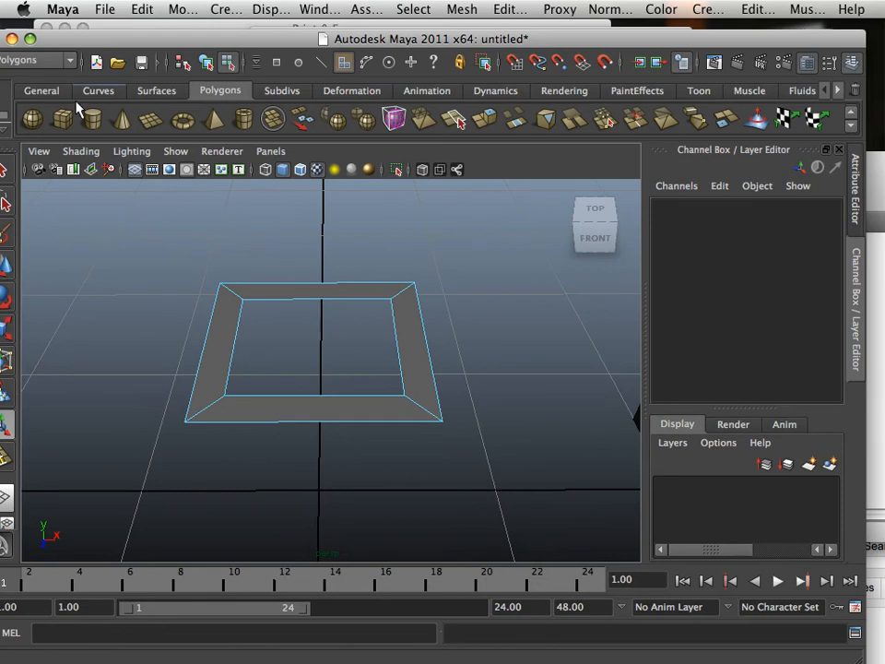
Turn on Backface Culling and select the rim faces around the opening.
left_click(81, 150)
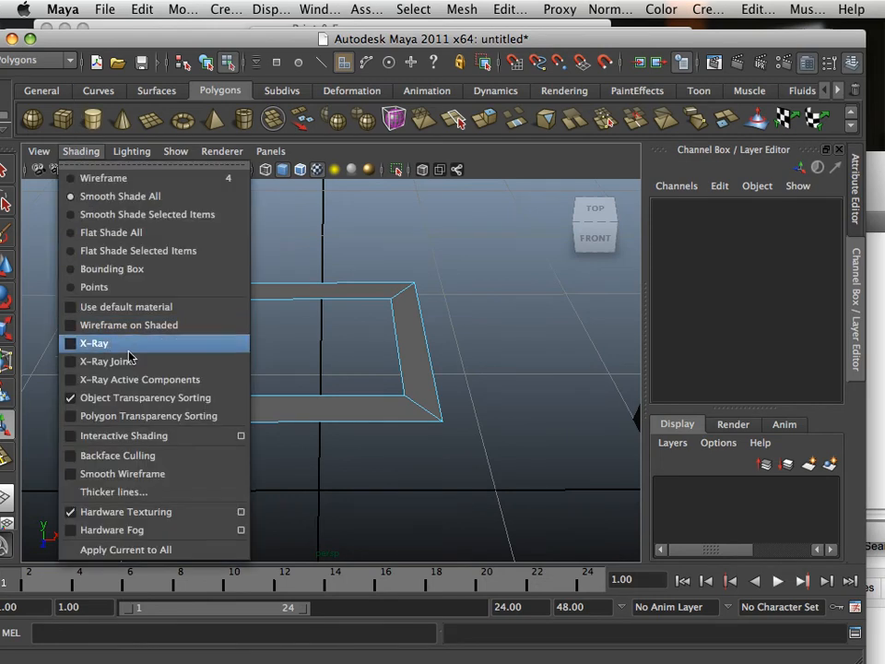
mouse_move(117, 456)
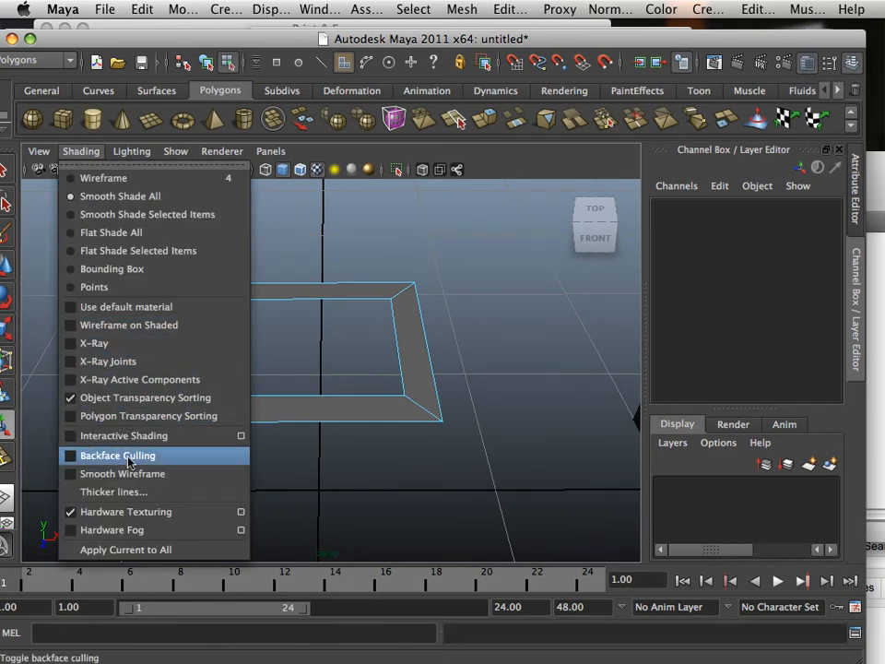
left_click(117, 455)
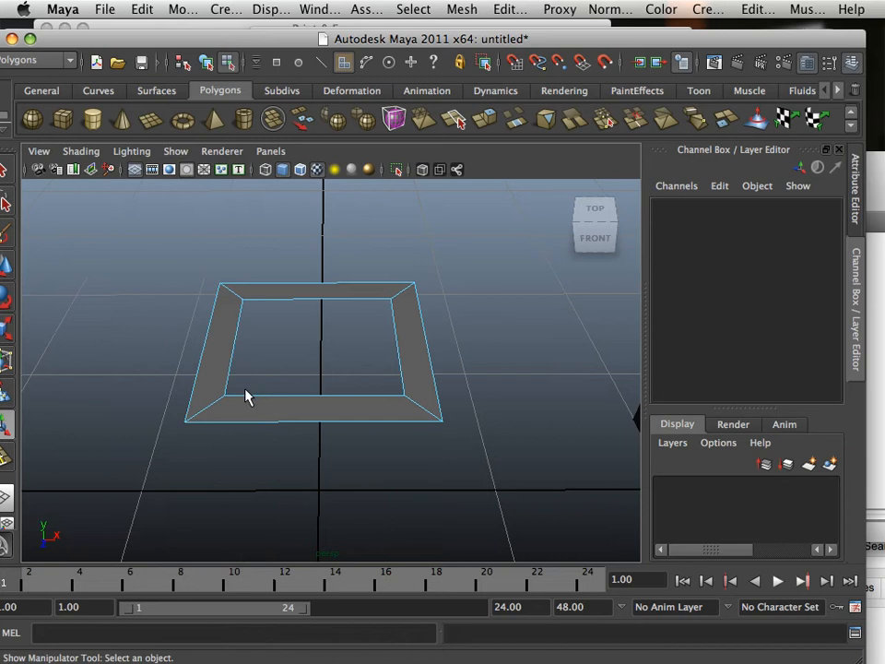
left_click(233, 415)
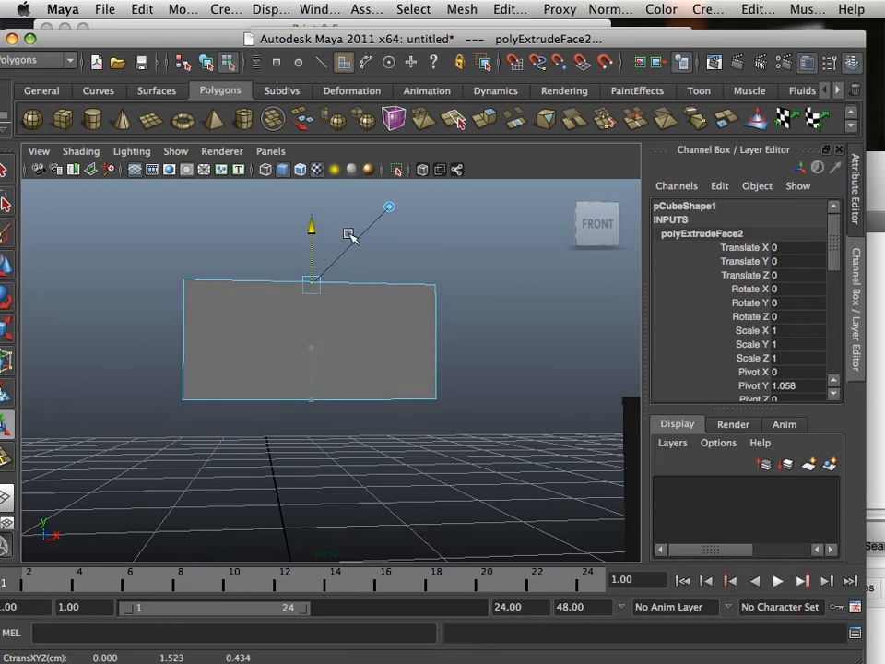
Drag the extruded rim faces down into the cube to form thick inner walls, then inspect them.
left_click_drag(351, 238, 387, 367)
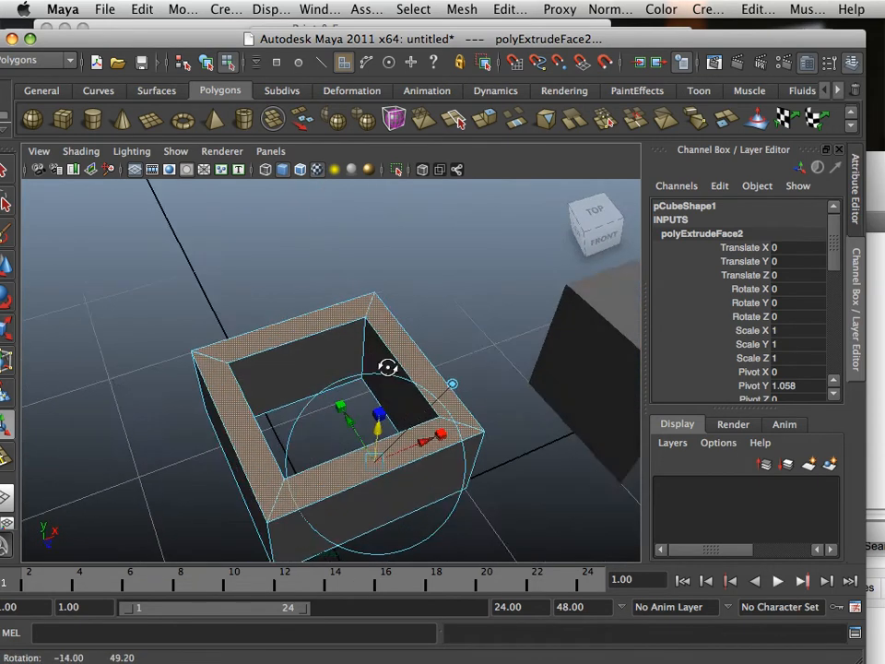
left_click_drag(387, 368, 387, 313)
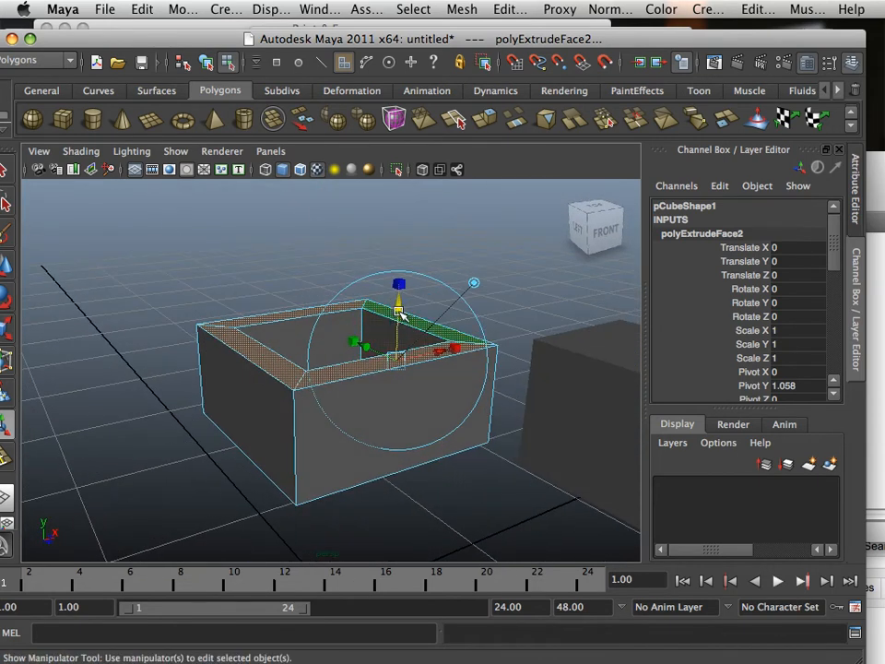
left_click_drag(396, 295, 395, 355)
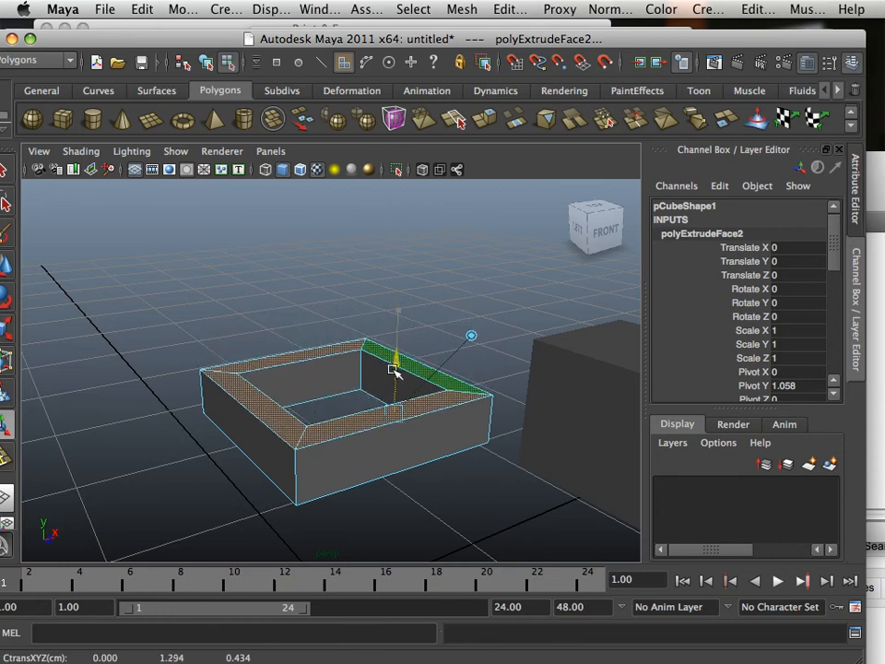
left_click_drag(396, 360, 392, 470)
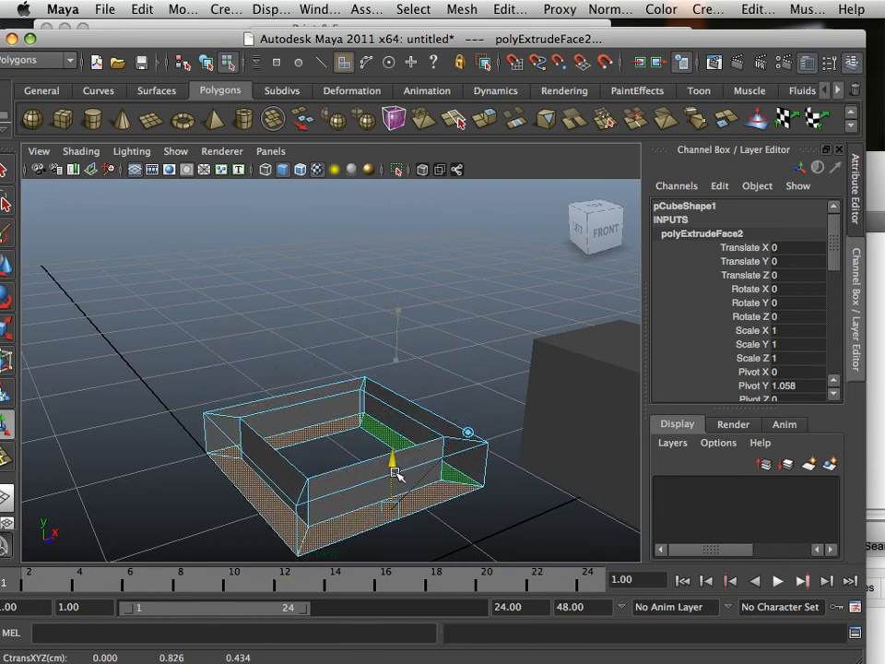
left_click_drag(397, 470, 375, 360)
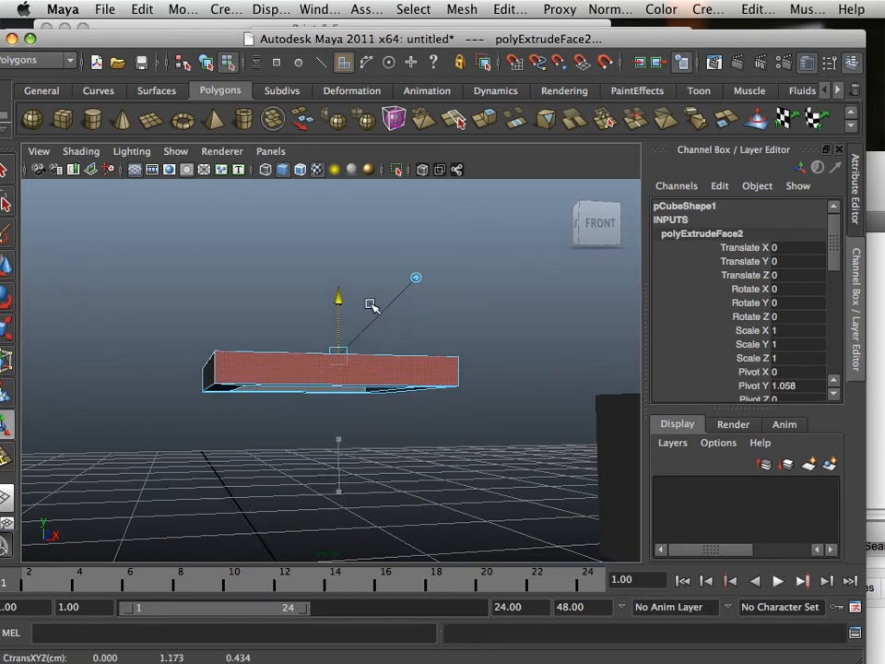
left_click_drag(371, 304, 394, 339)
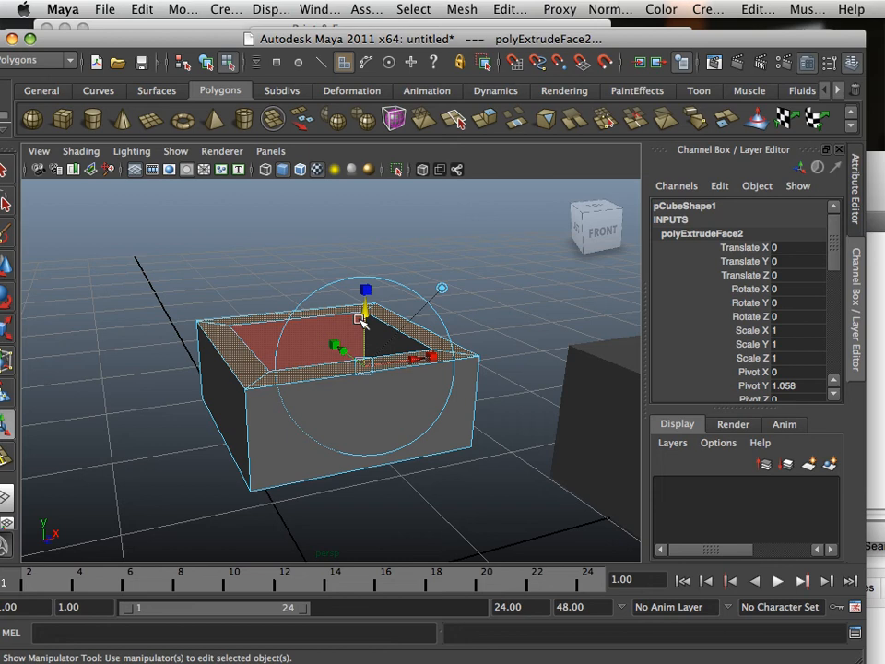
left_click_drag(369, 332, 410, 407)
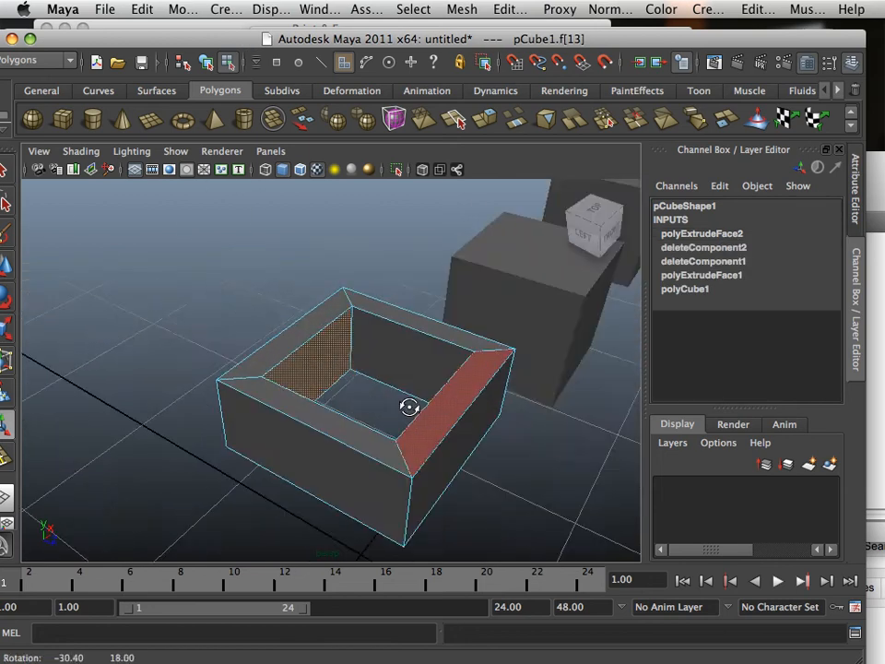
left_click_drag(411, 407, 267, 412)
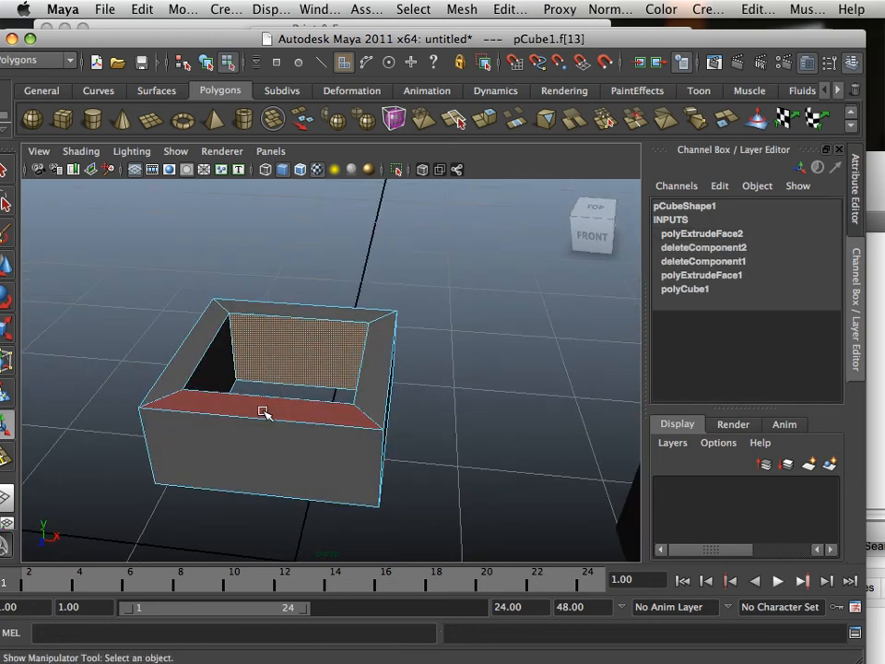
left_click_drag(263, 410, 309, 371)
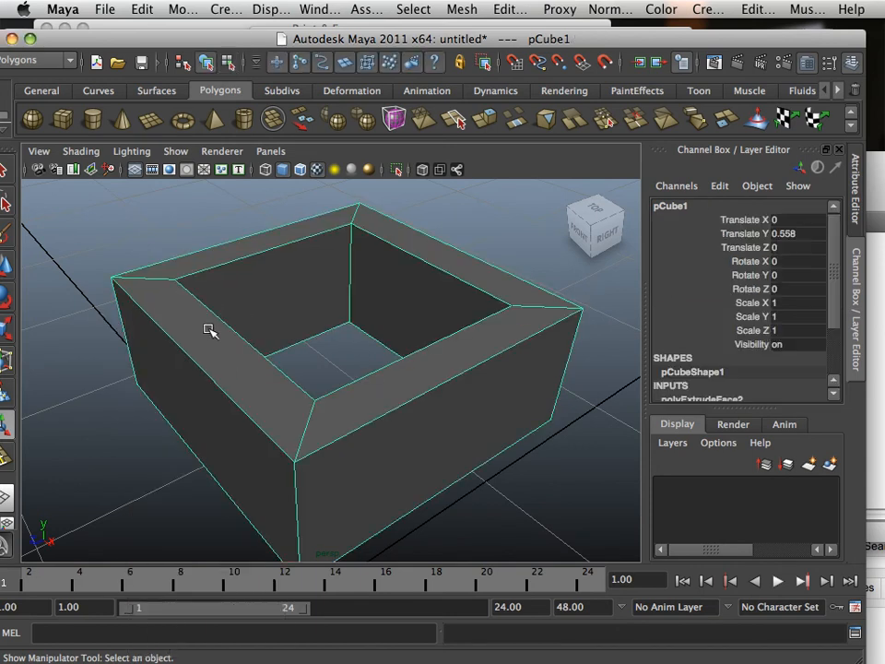
left_click(270, 10)
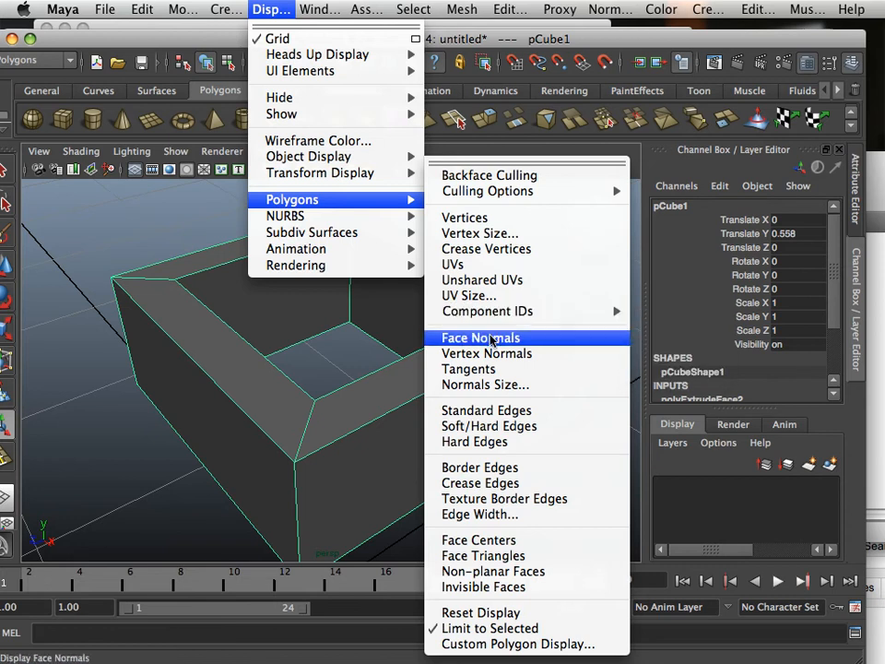
left_click(480, 338)
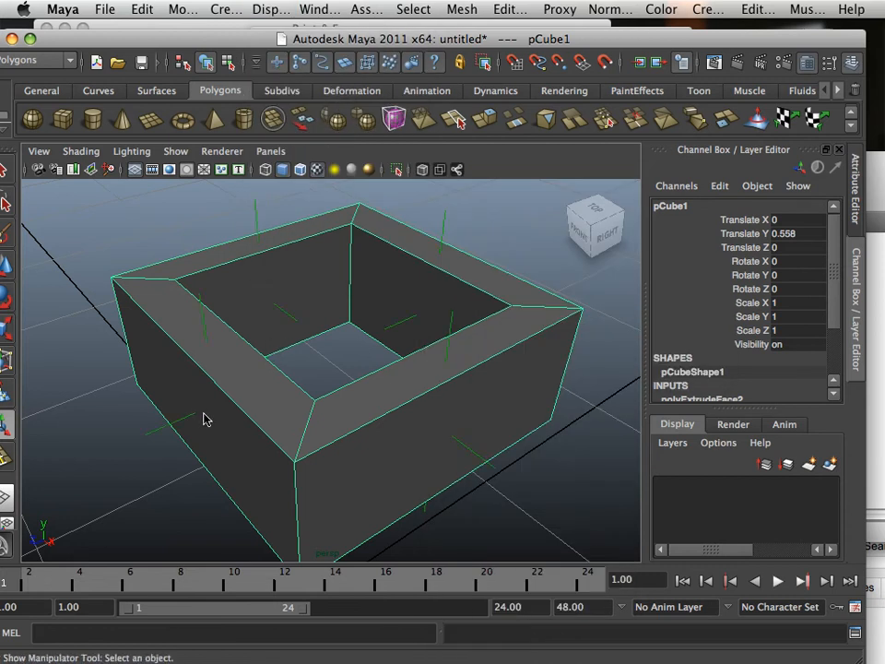
mouse_move(181, 435)
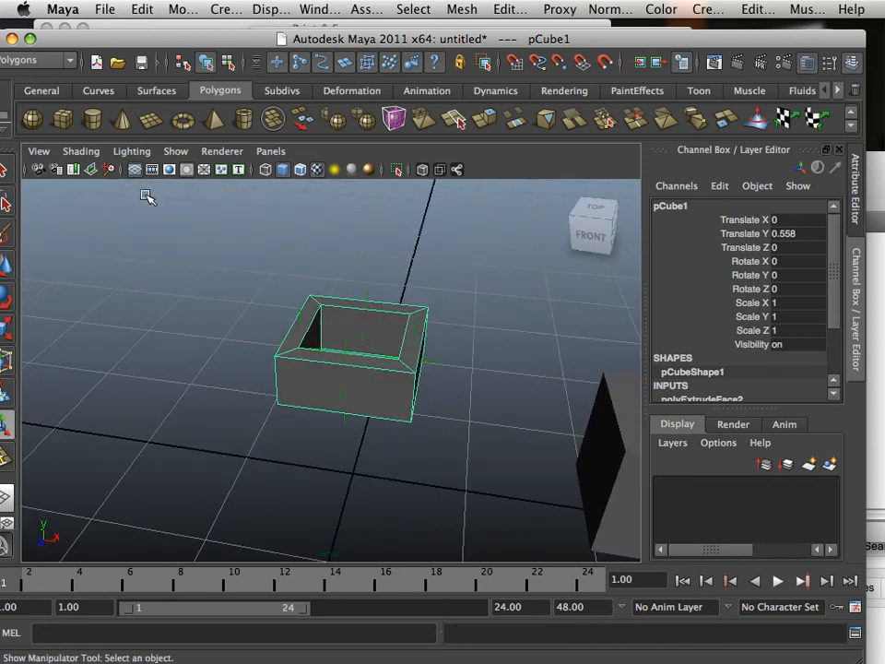
left_click(80, 150)
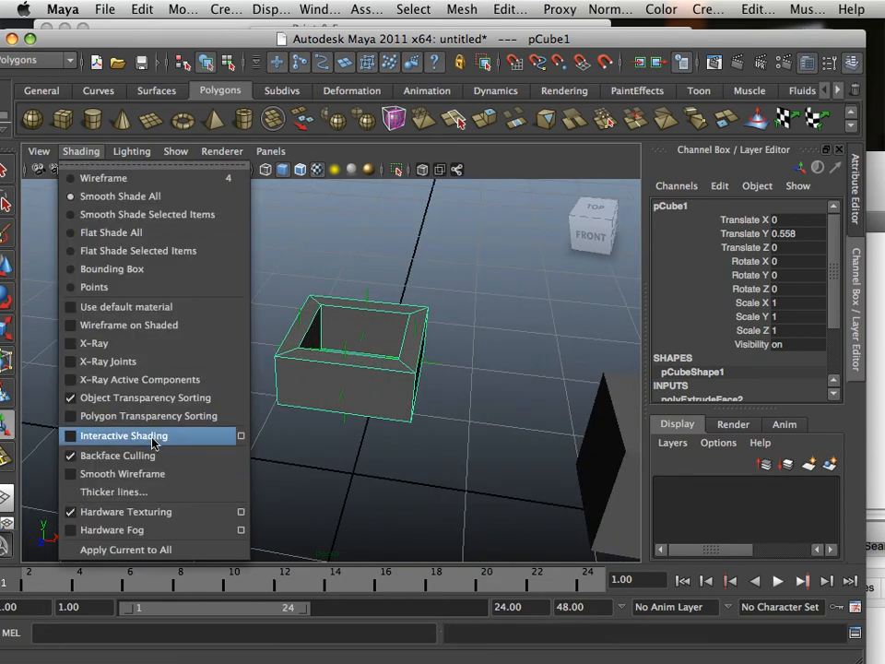
left_click(124, 435)
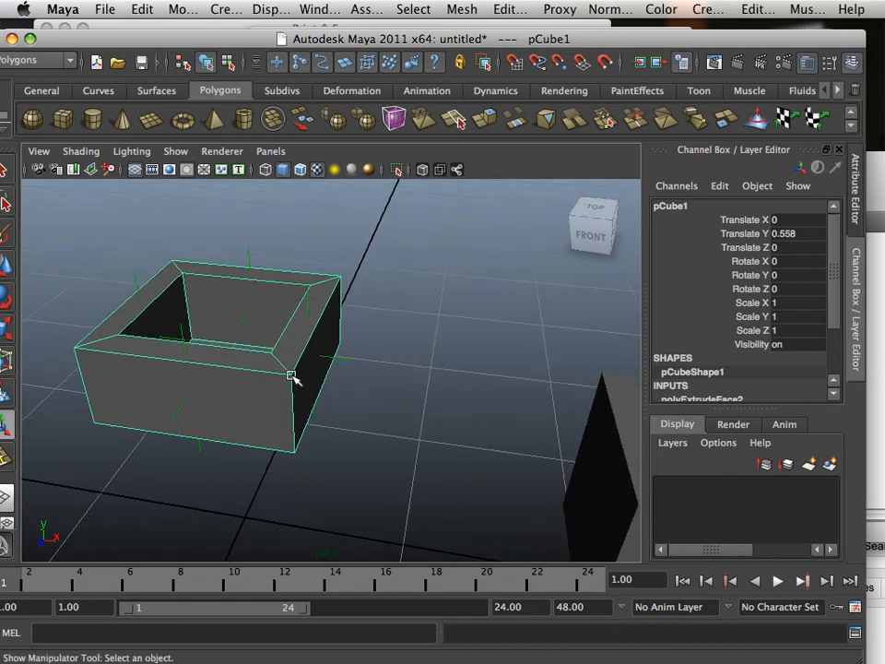
left_click_drag(295, 377, 406, 382)
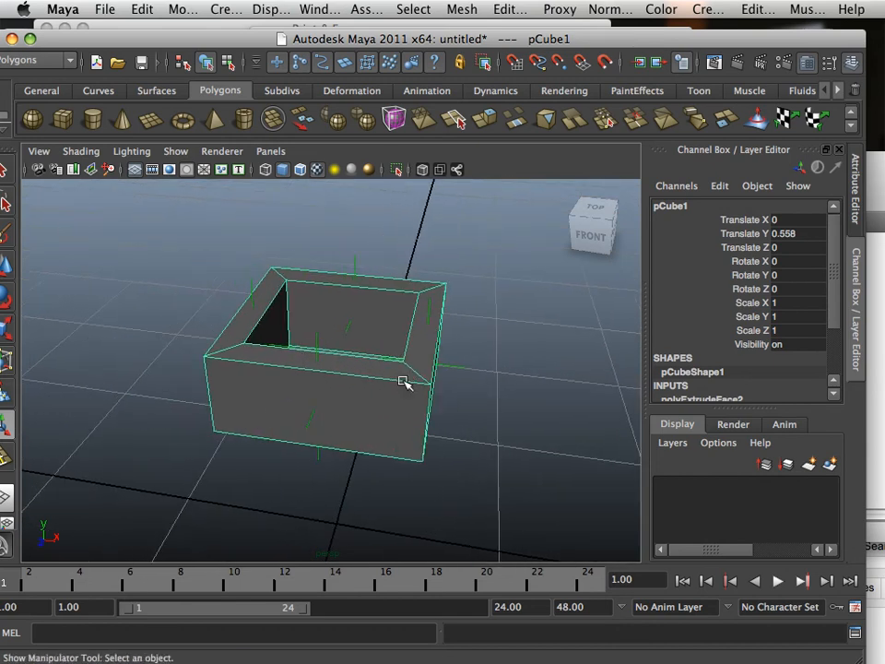
left_click_drag(405, 382, 277, 382)
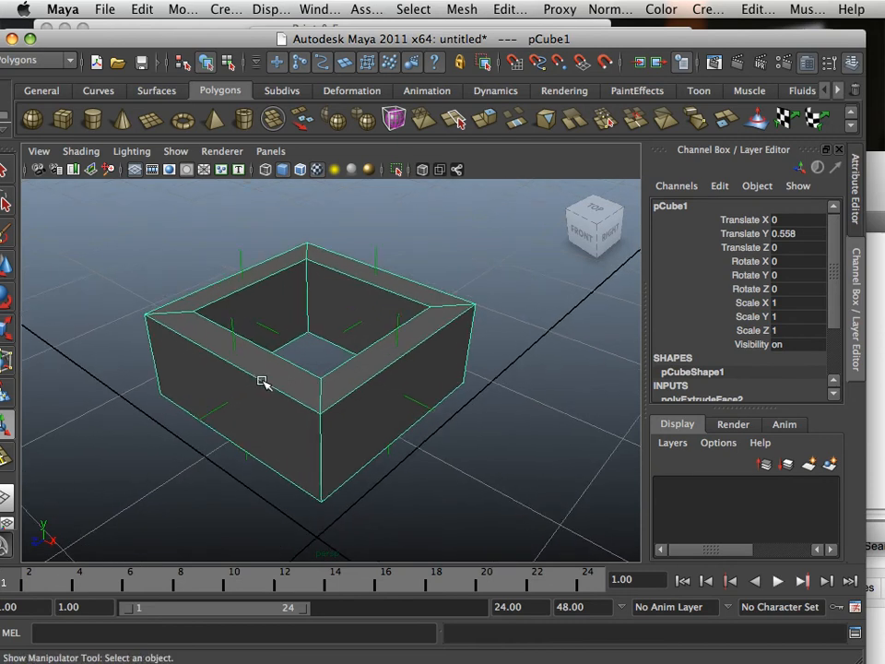
left_click_drag(263, 383, 428, 387)
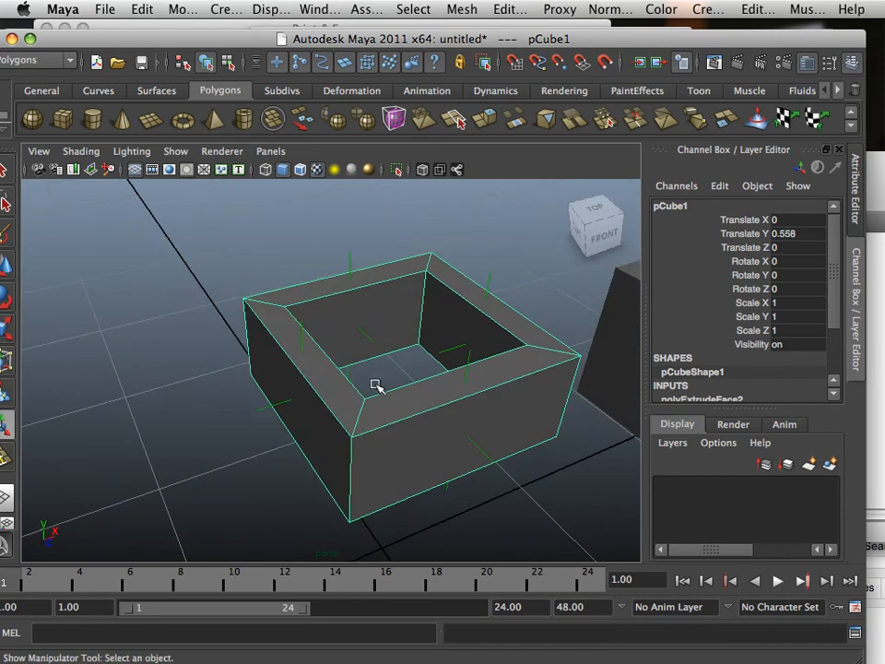
Insert four edge loops on the hollow box and smooth it into a rounded tube.
left_click(462, 9)
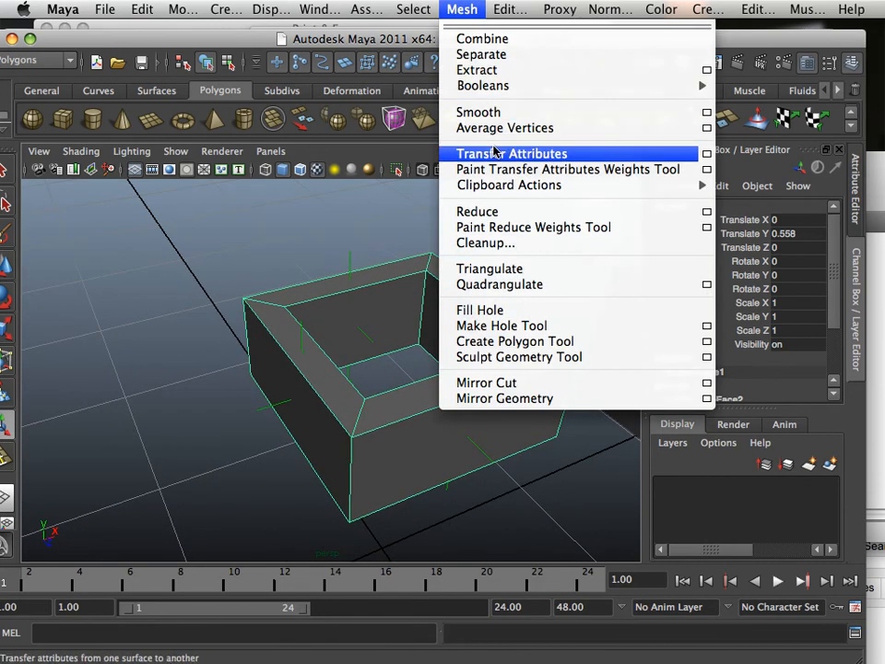
left_click(510, 9)
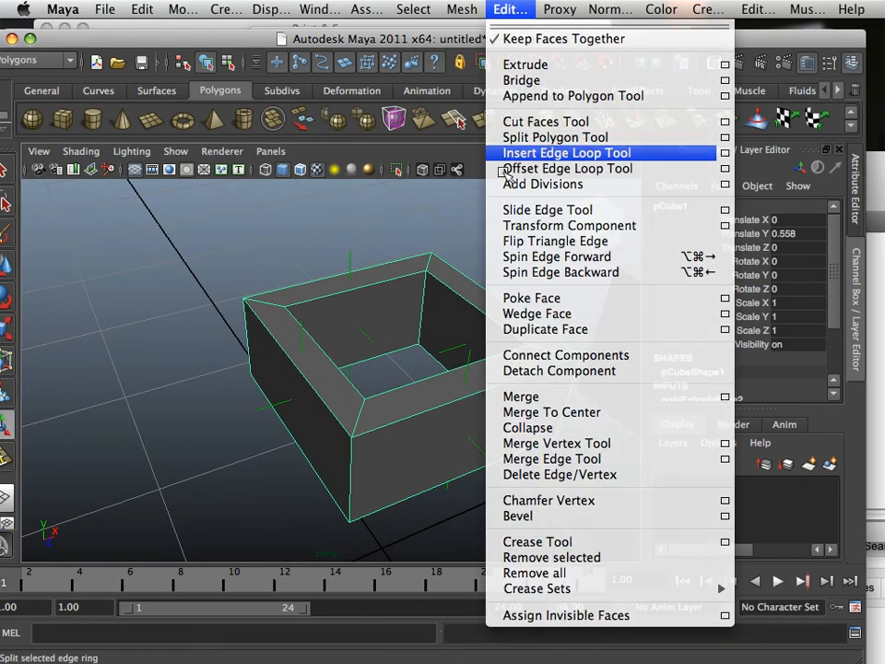
left_click(565, 153)
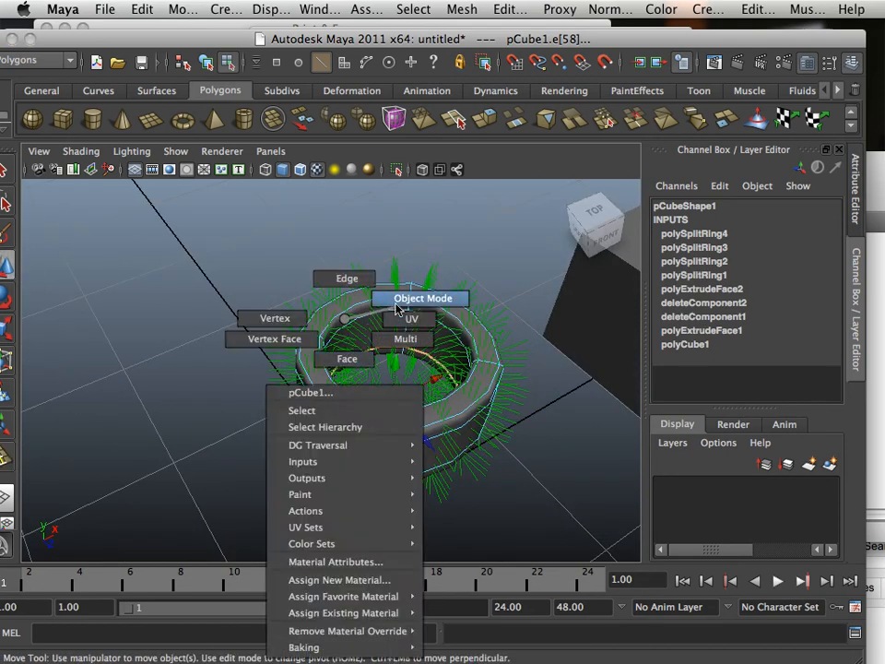
left_click(422, 298)
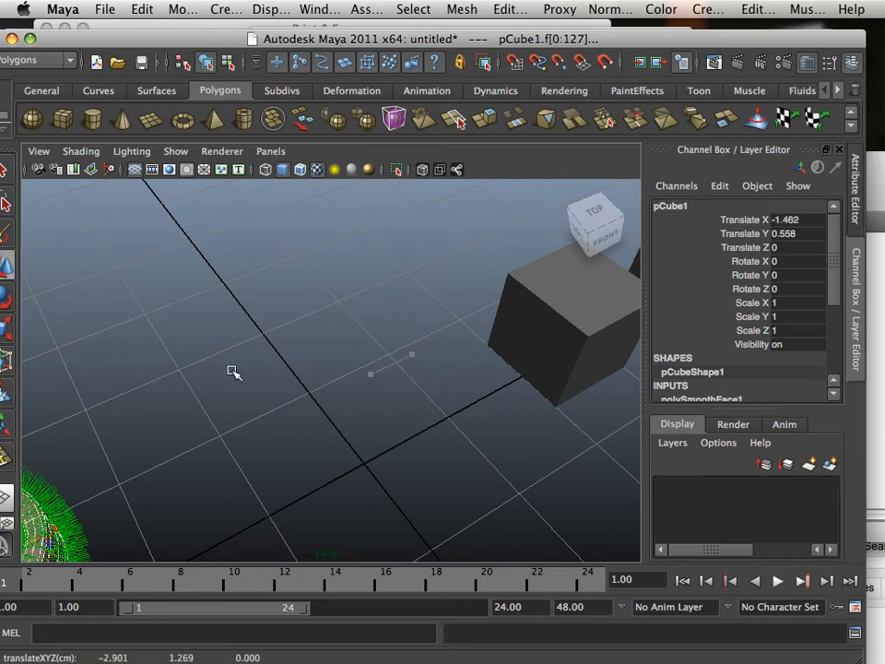
left_click(270, 9)
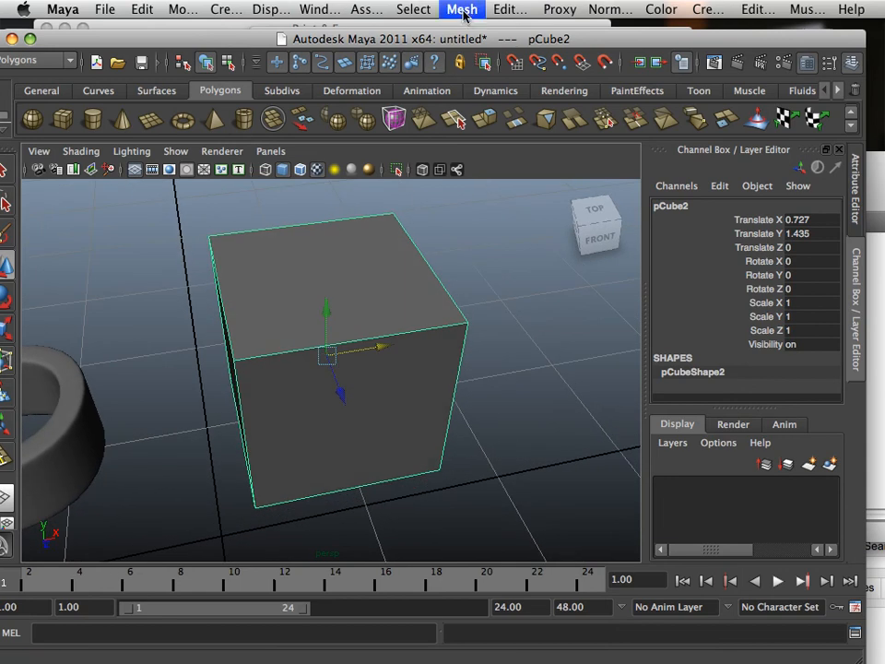
Insert edge loops across the new cube, including loops near its side and bottom edges.
left_click(461, 10)
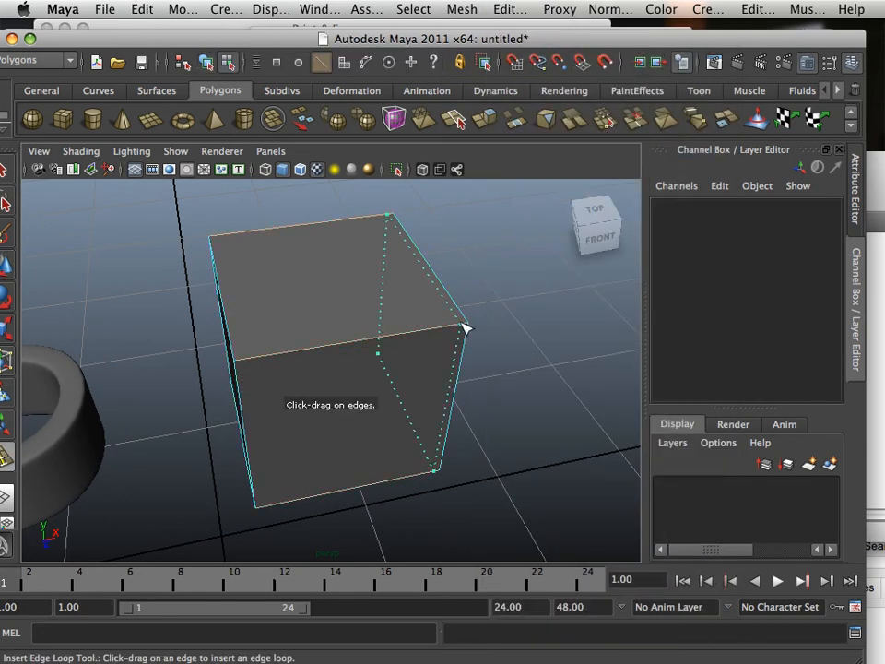
left_click_drag(465, 329, 239, 373)
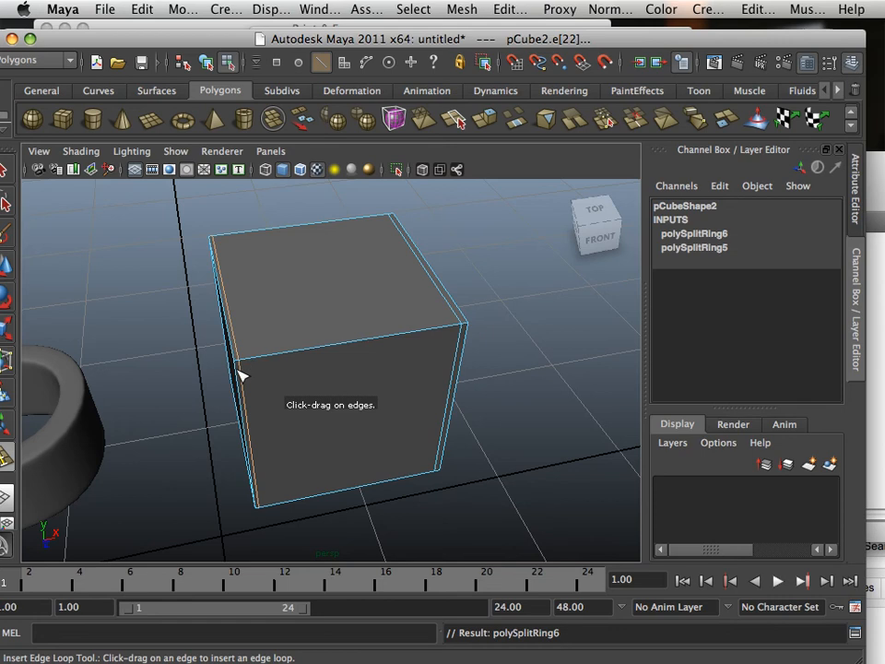
left_click_drag(240, 373, 263, 512)
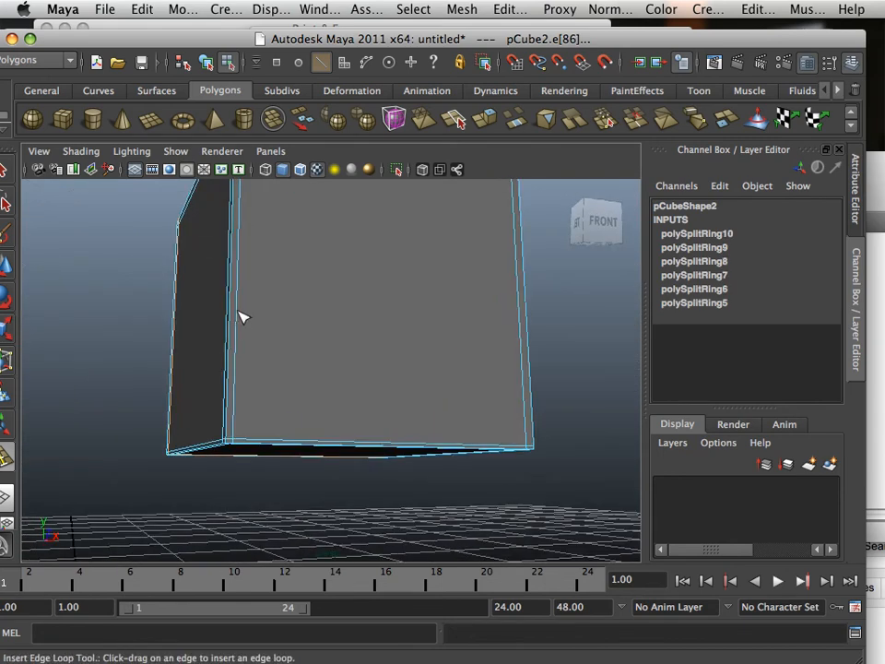
left_click_drag(243, 317, 286, 429)
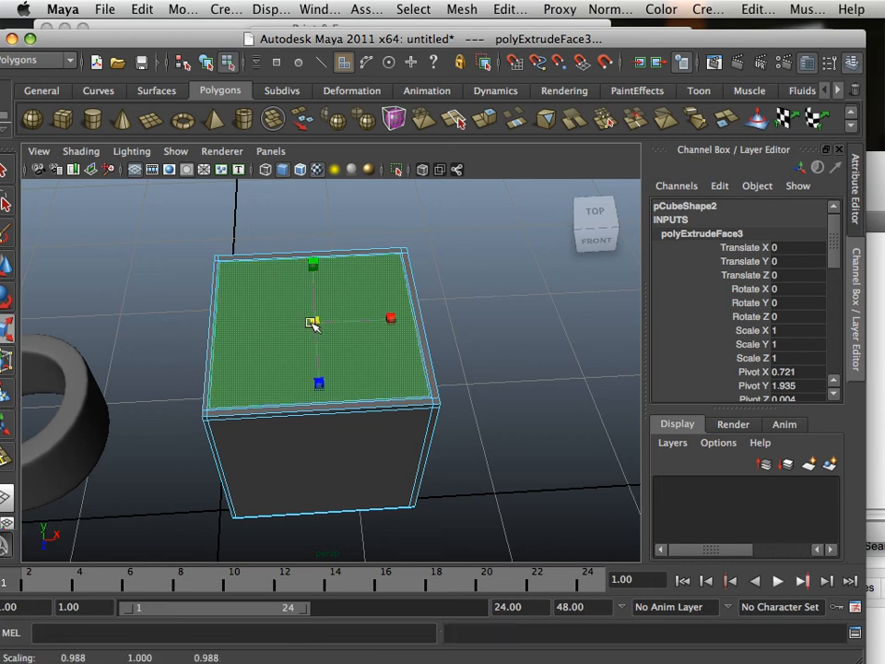
Scale the second cube's extruded top face slightly inward.
left_click_drag(314, 320, 268, 322)
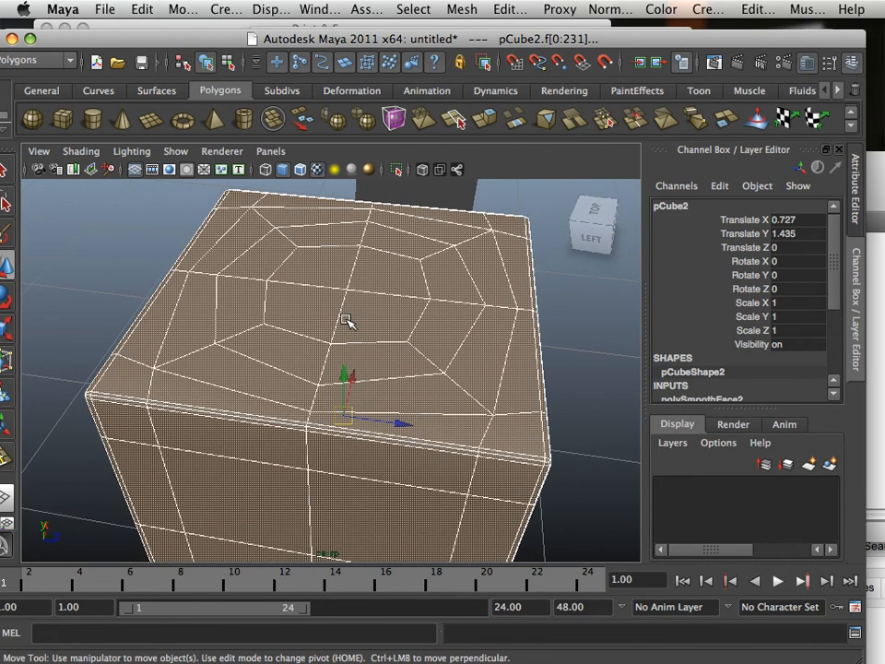
mouse_move(346, 394)
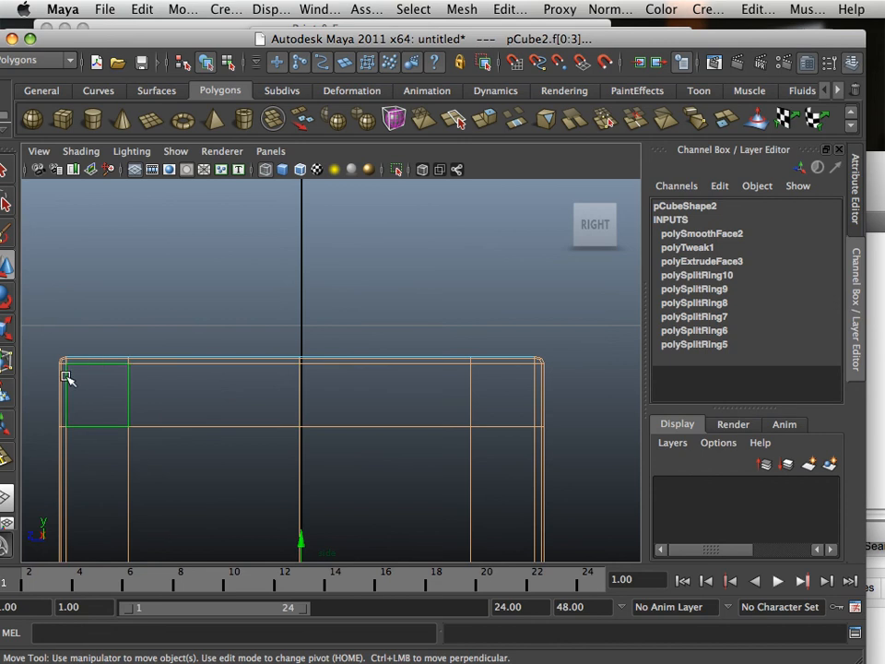
Marquee-select and delete the cube's lower faces in side view, then bring up component modes.
left_click_drag(67, 375, 576, 542)
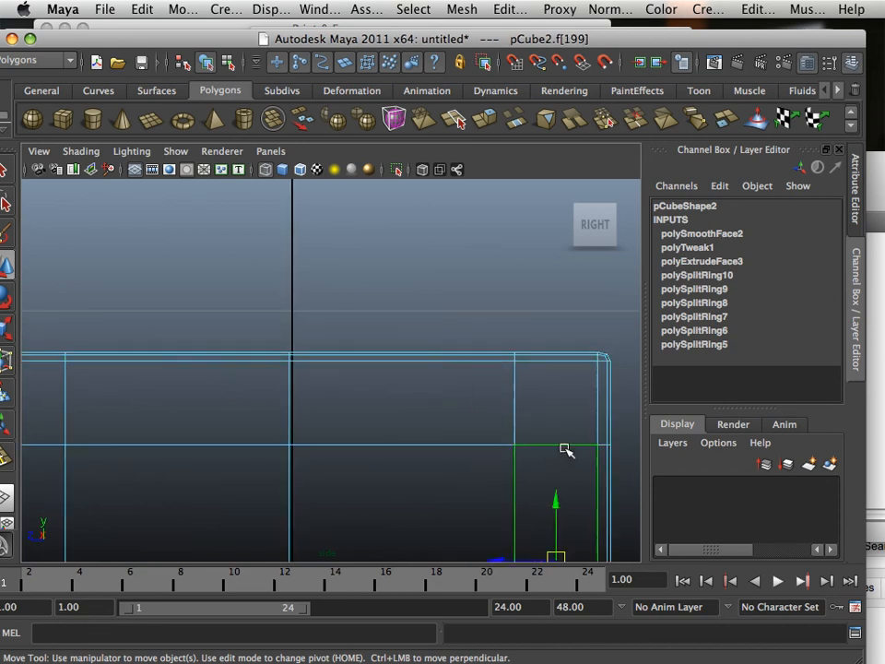
left_click_drag(565, 450, 153, 463)
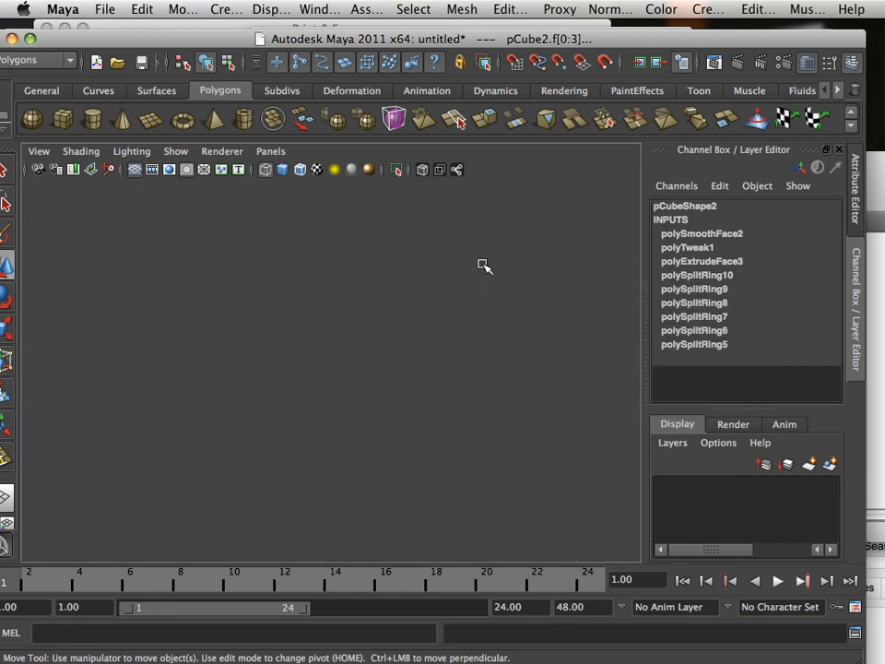
key("space")
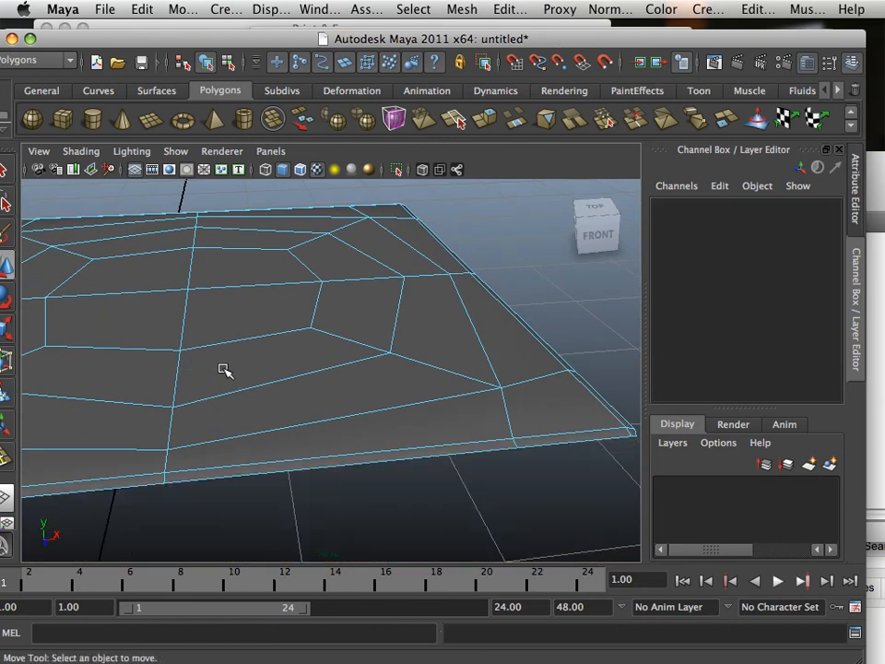
right_click(226, 370)
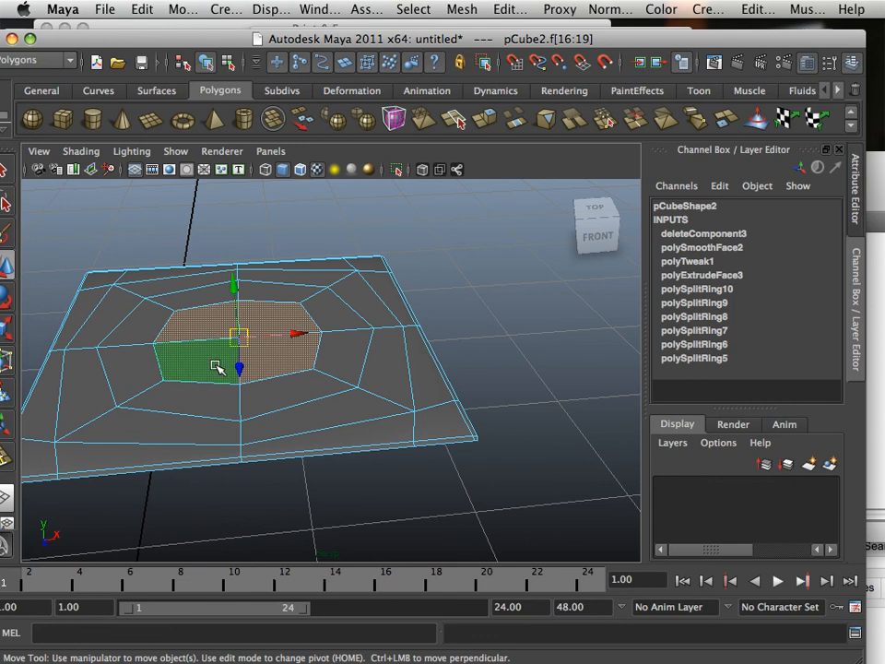
right_click(222, 368)
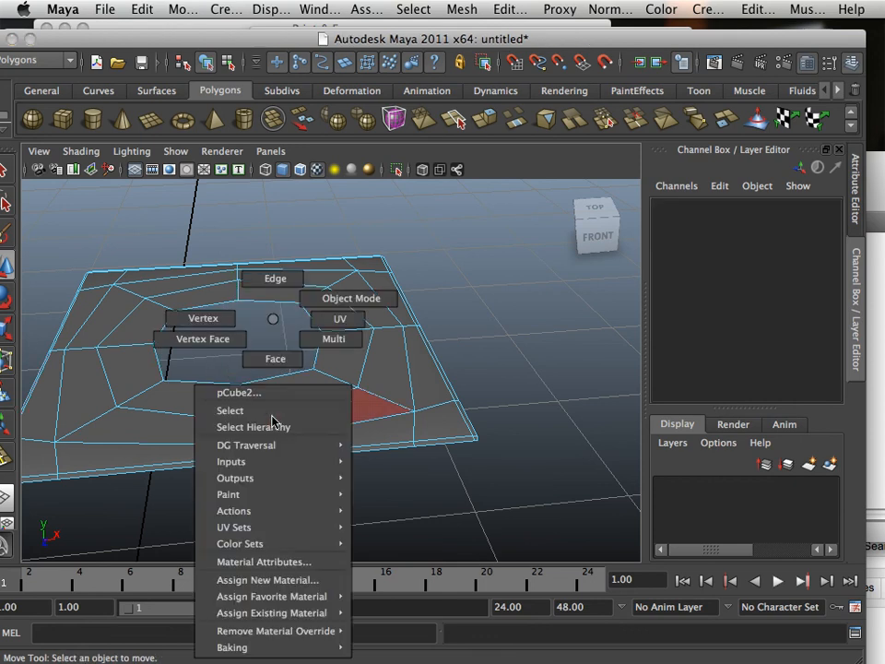
Pick a component mode from the slab's marking menu to work on its centre faces.
left_click(230, 410)
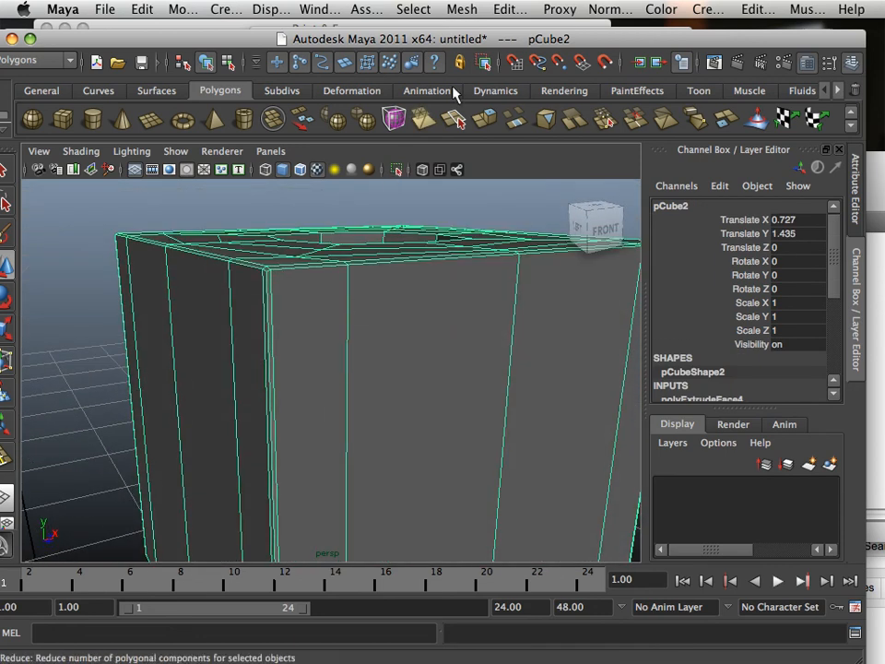
Insert an edge loop near the block's bottom, return to Object Mode, and orbit to view the hole.
left_click(510, 9)
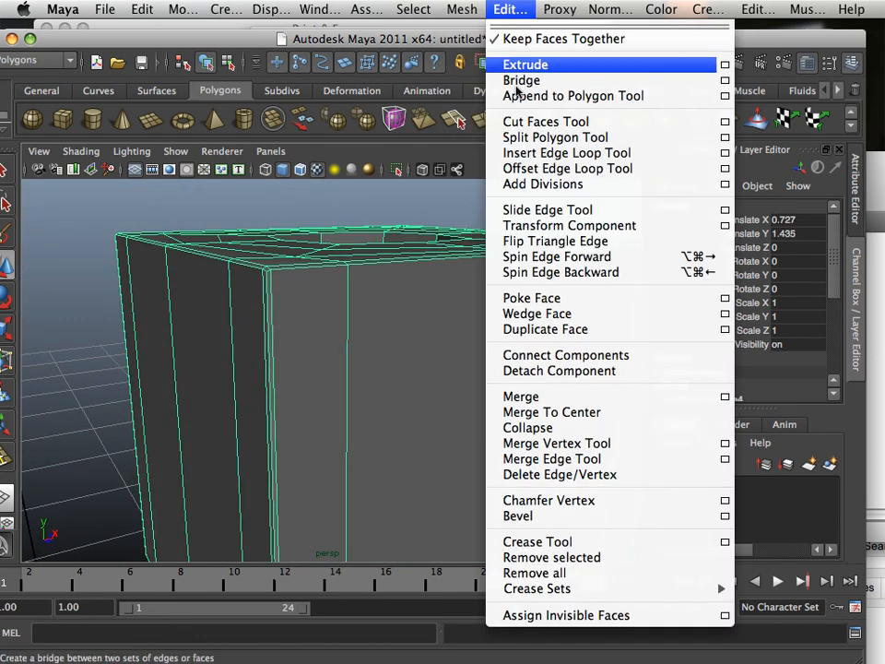
left_click(566, 152)
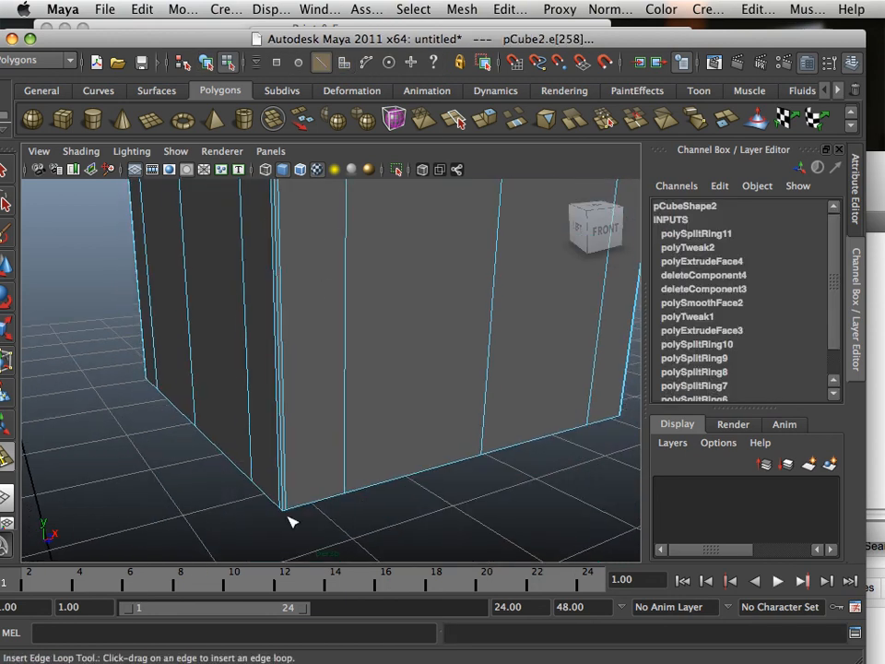
left_click_drag(290, 525, 350, 495)
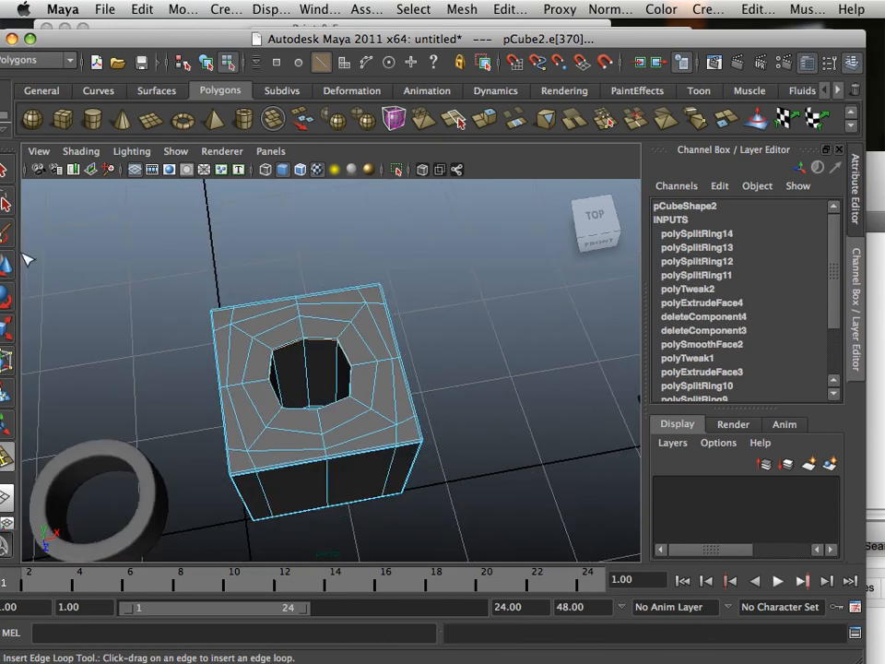
right_click(306, 373)
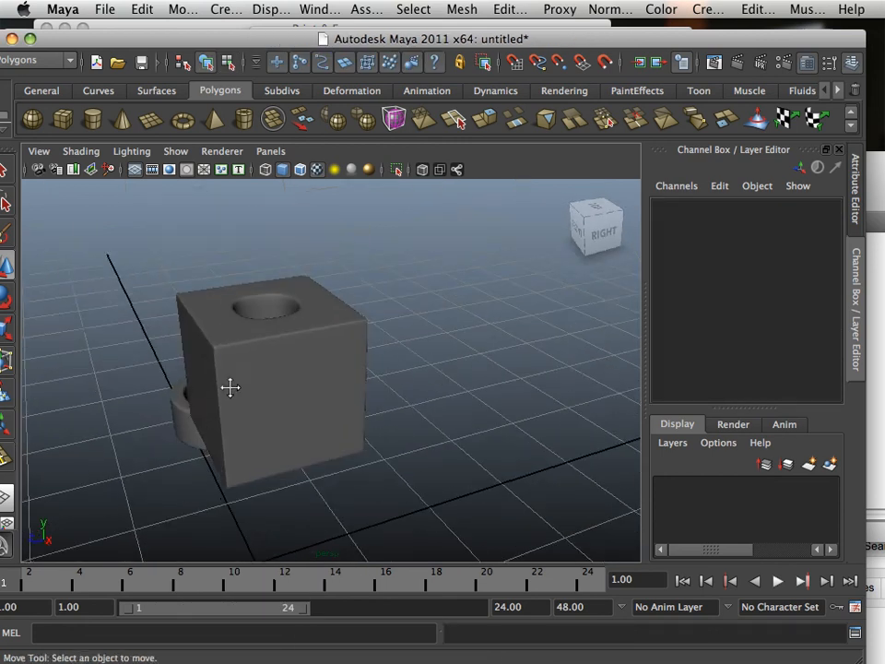
left_click_drag(231, 387, 297, 452)
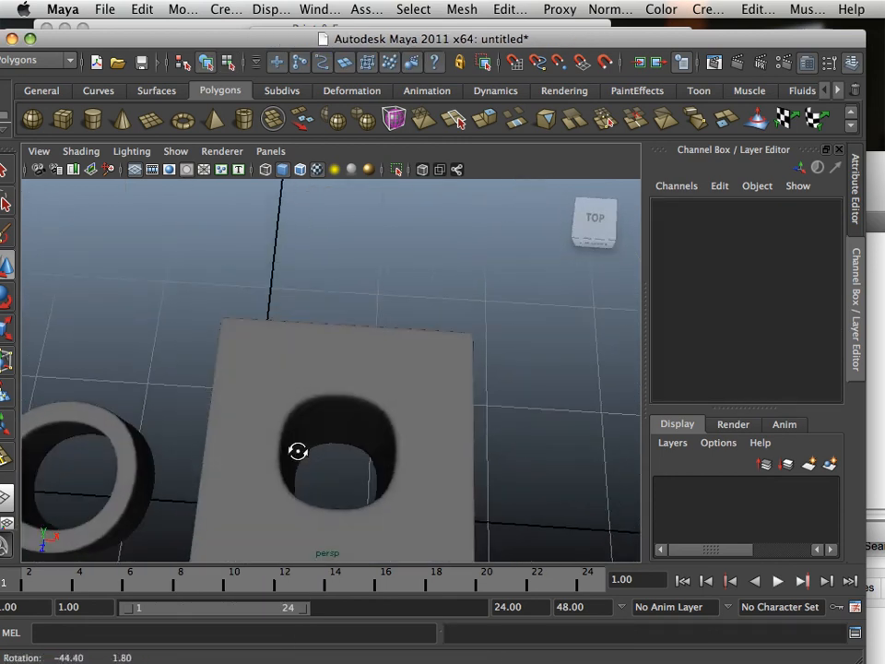